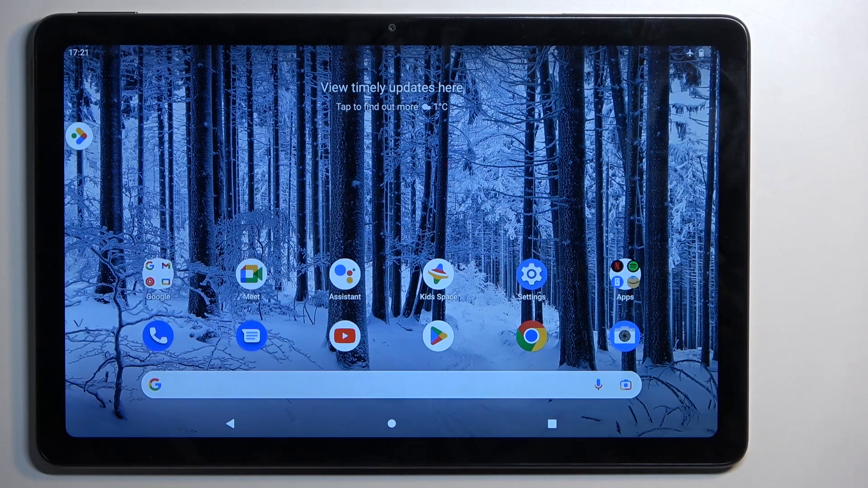
# Go into Settings and reach the System page with date, backup and reset options.
pyautogui.click(531, 274)
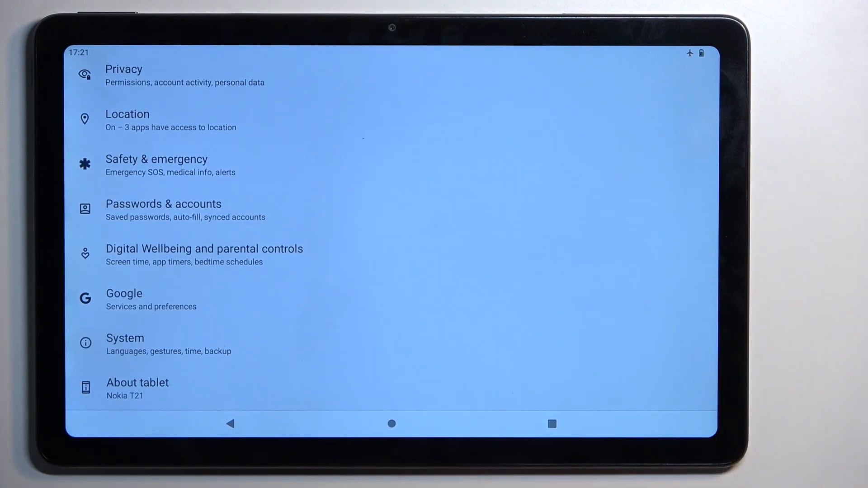
pyautogui.click(125, 338)
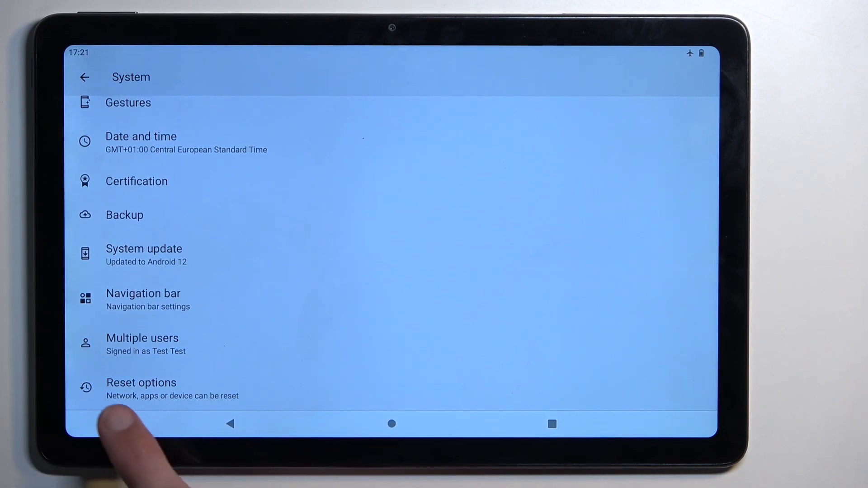
# Choose Reset options, then Erase all data (factory reset) to see what will be erased.
pyautogui.click(141, 387)
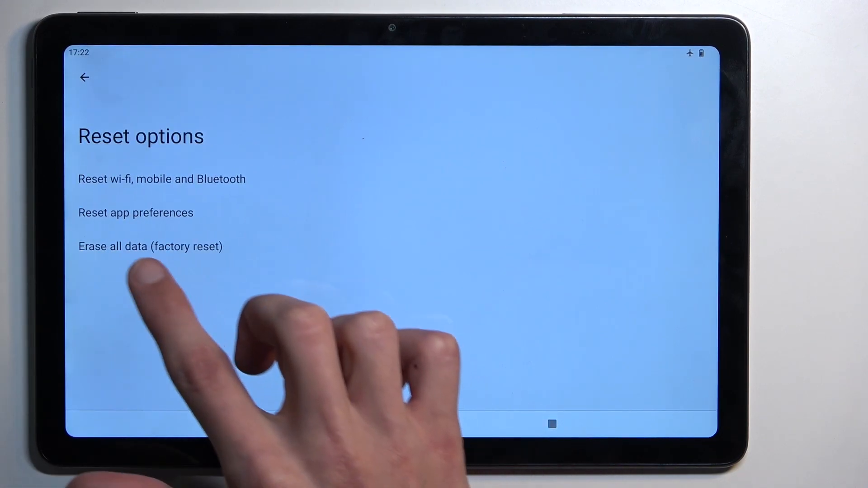
pyautogui.click(150, 246)
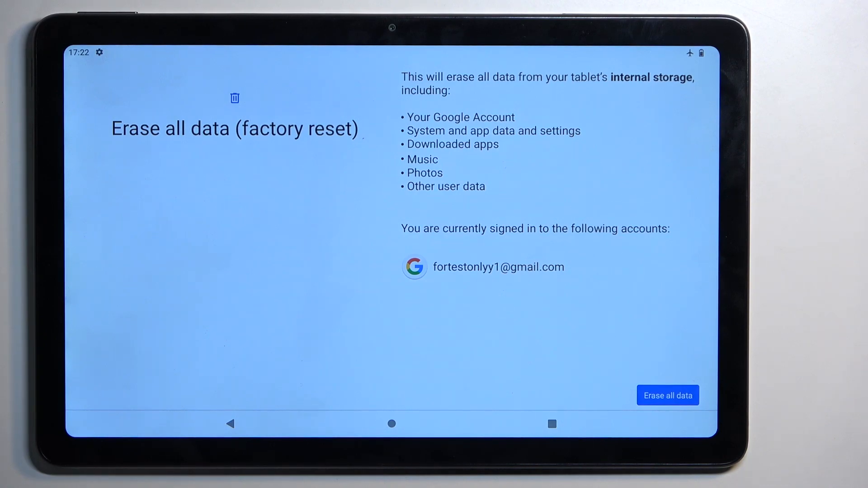
# Confirm Erase all data and draw the unlock pattern to reach the final undoable-erase warning.
pyautogui.click(668, 396)
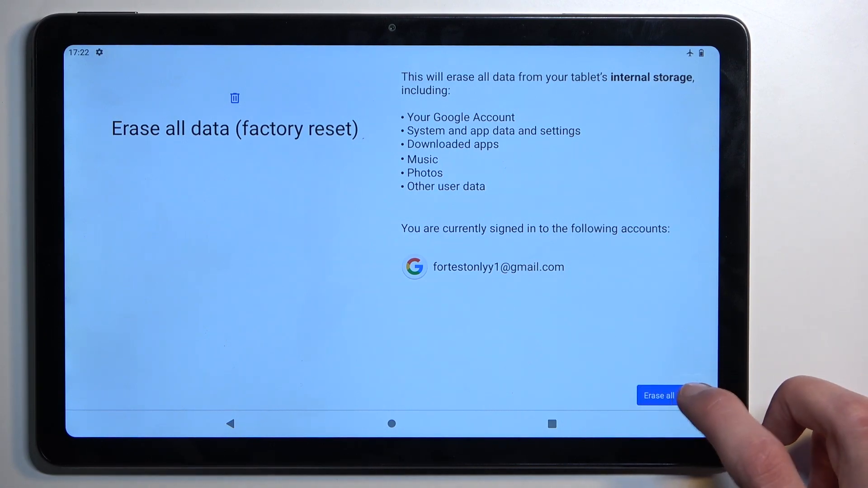
pyautogui.click(658, 395)
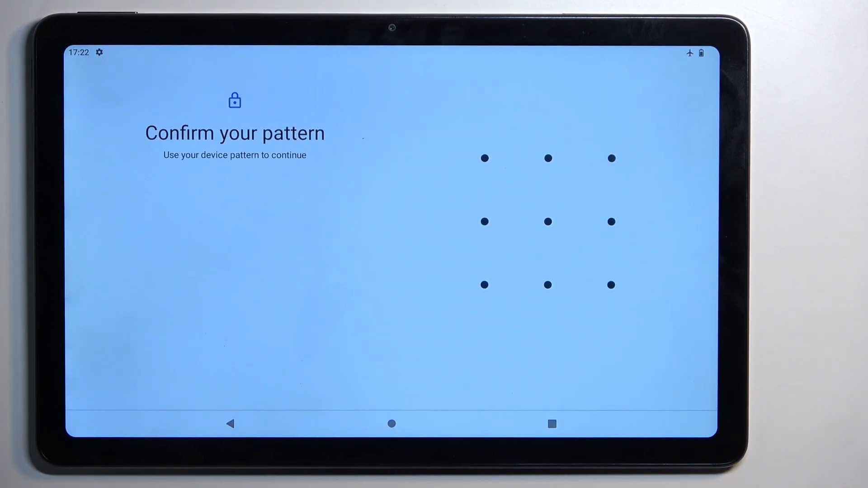
pyautogui.moveTo(485, 159); pyautogui.dragTo(485, 285)
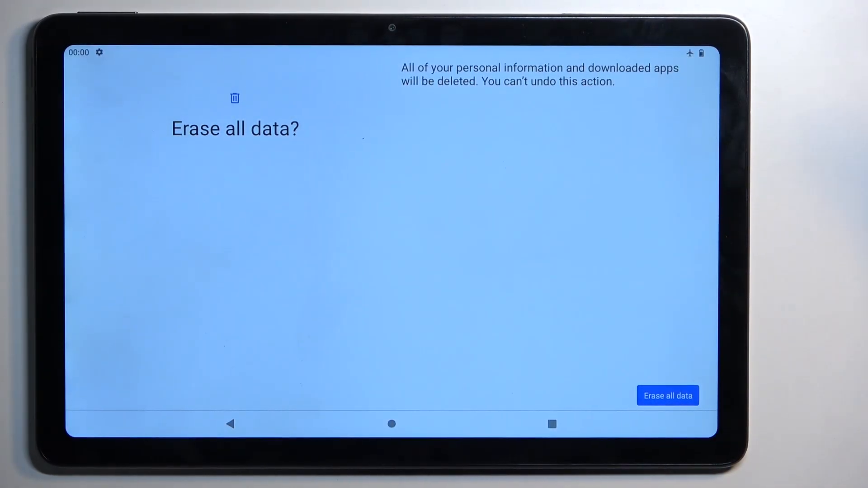
pyautogui.click(667, 395)
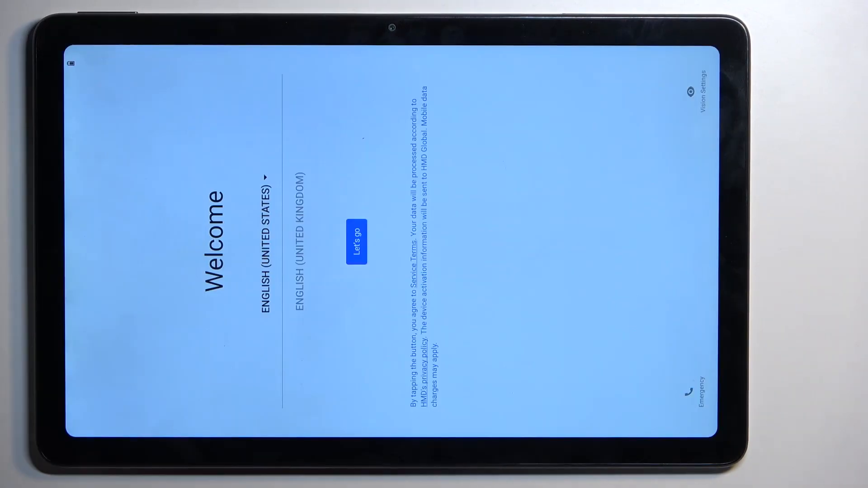